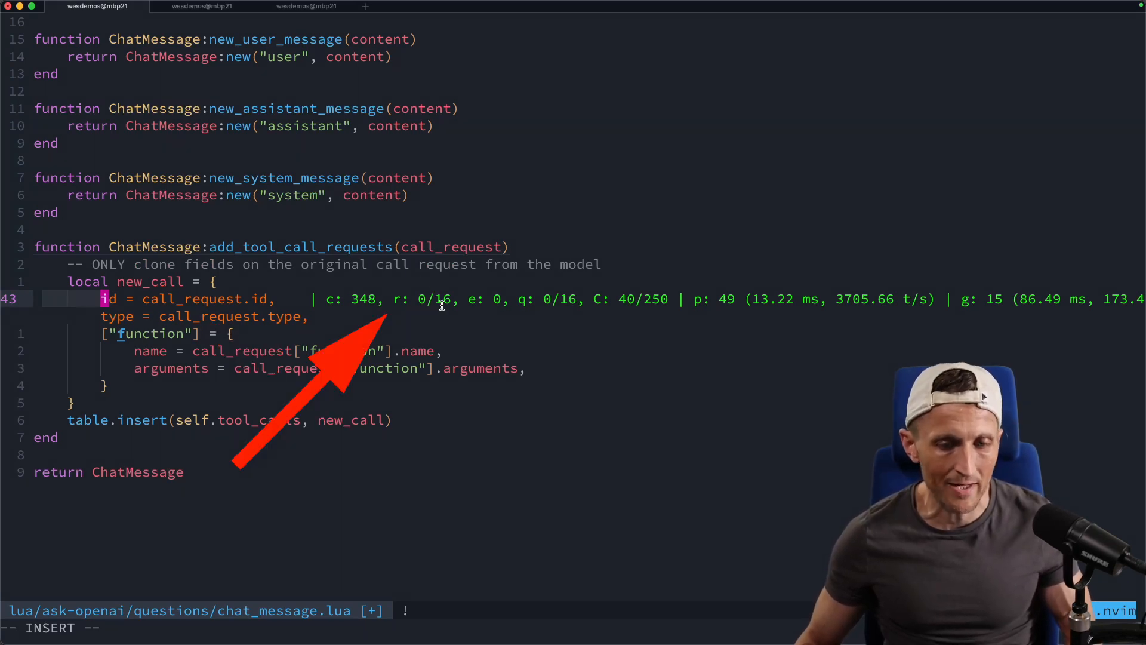
mouse_move(386, 306)
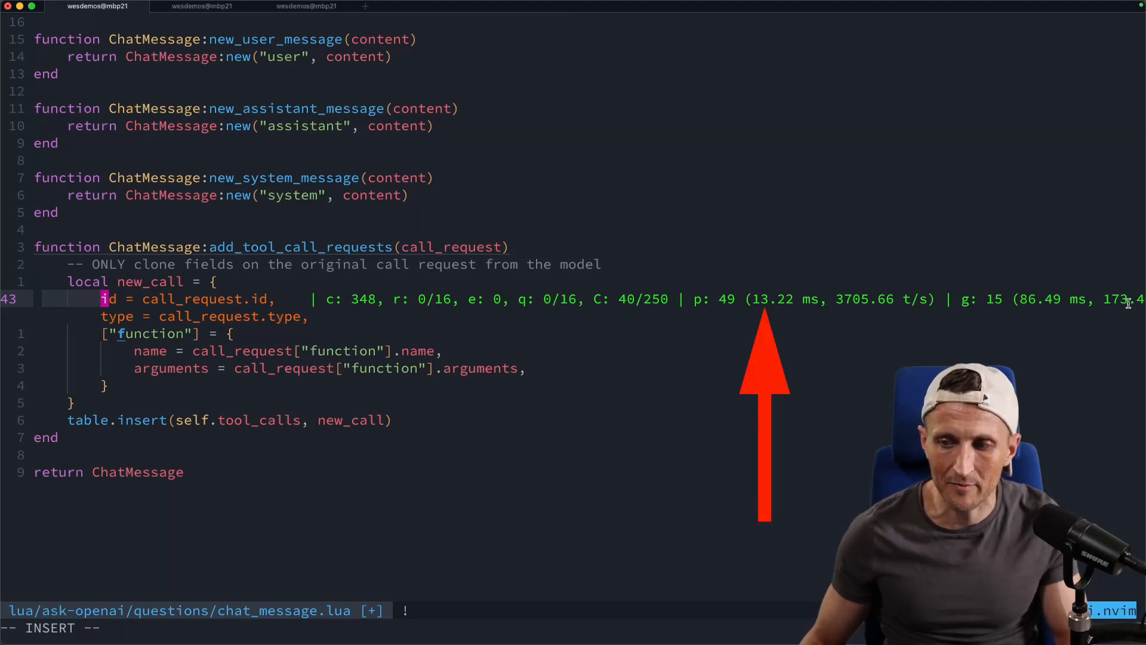
mouse_move(875, 308)
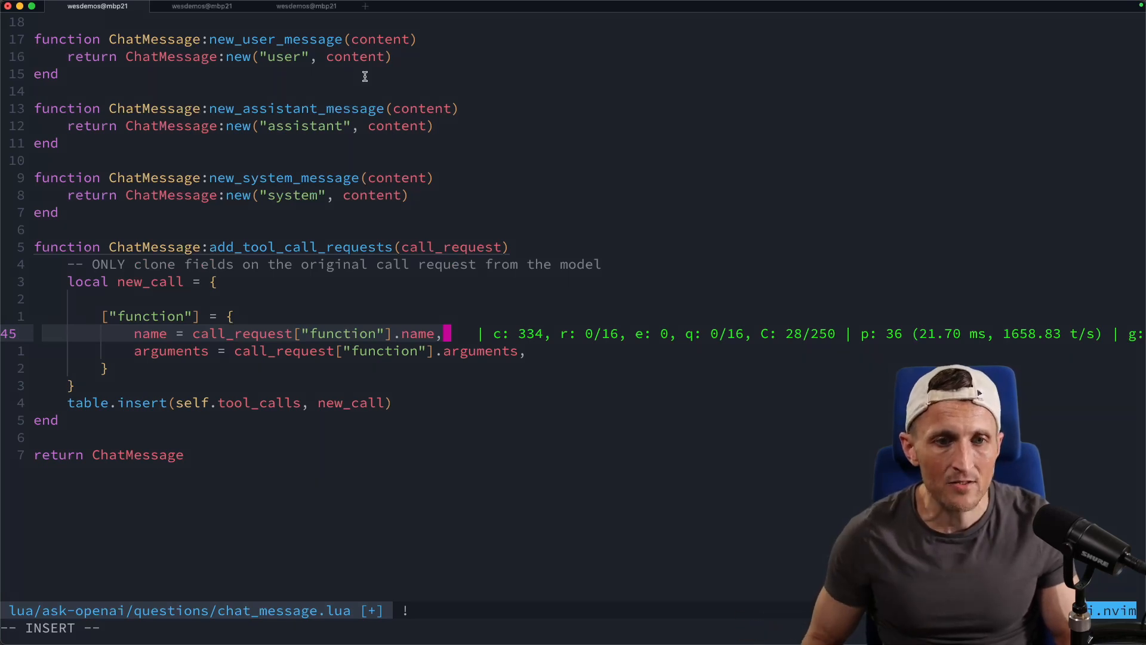
left_click(305, 6)
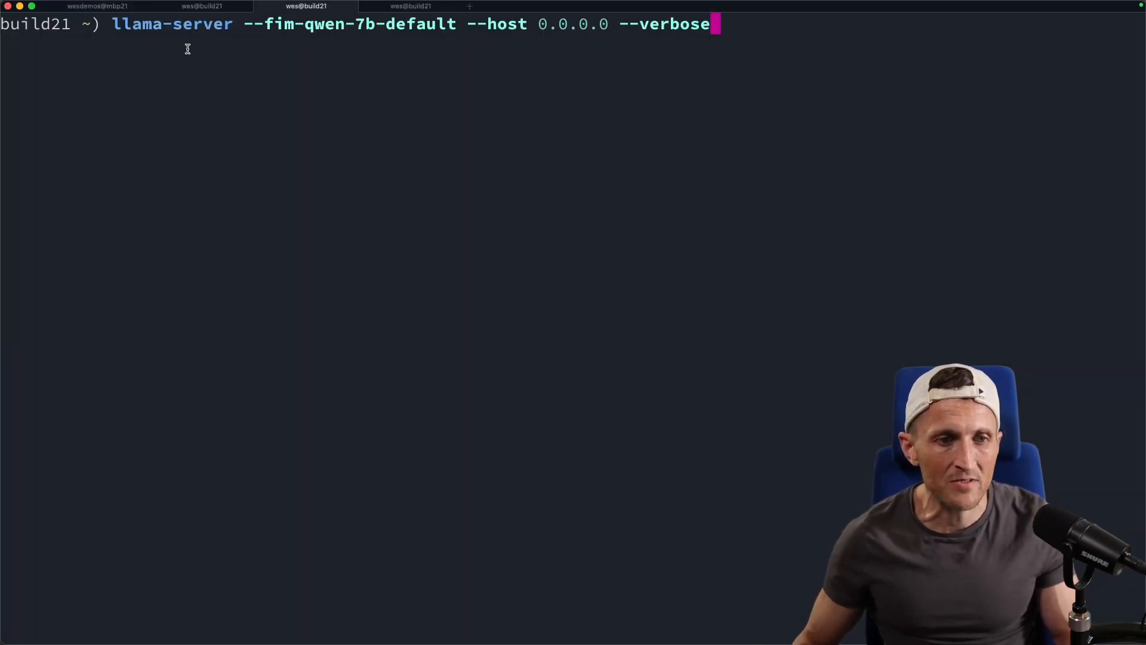
double_click(139, 24)
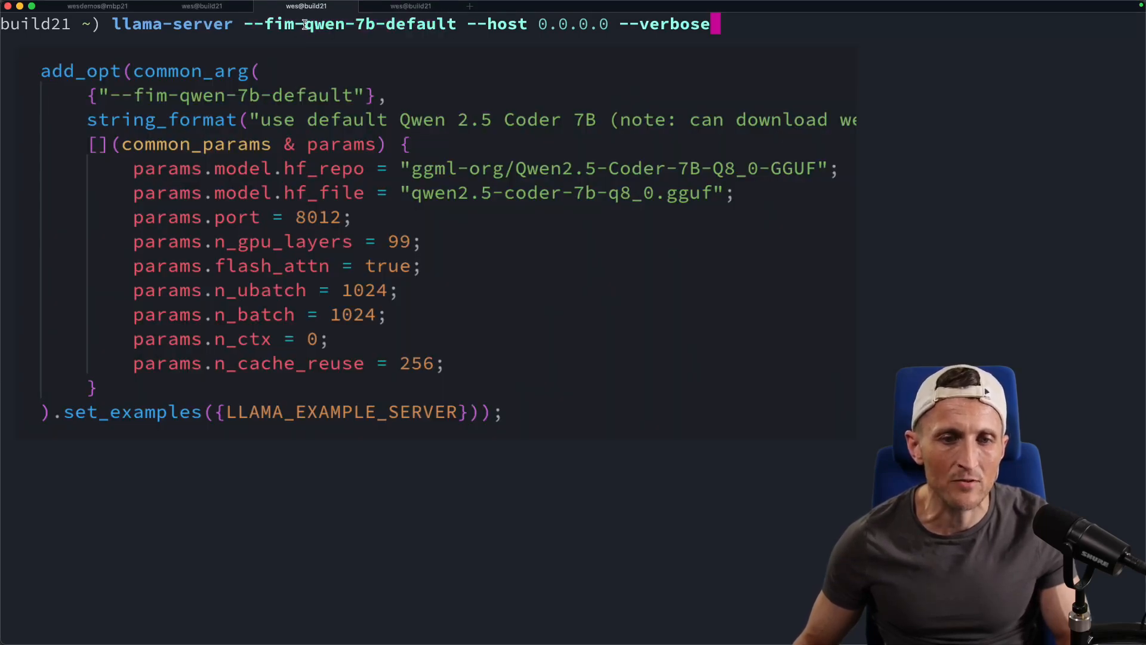
double_click(323, 24)
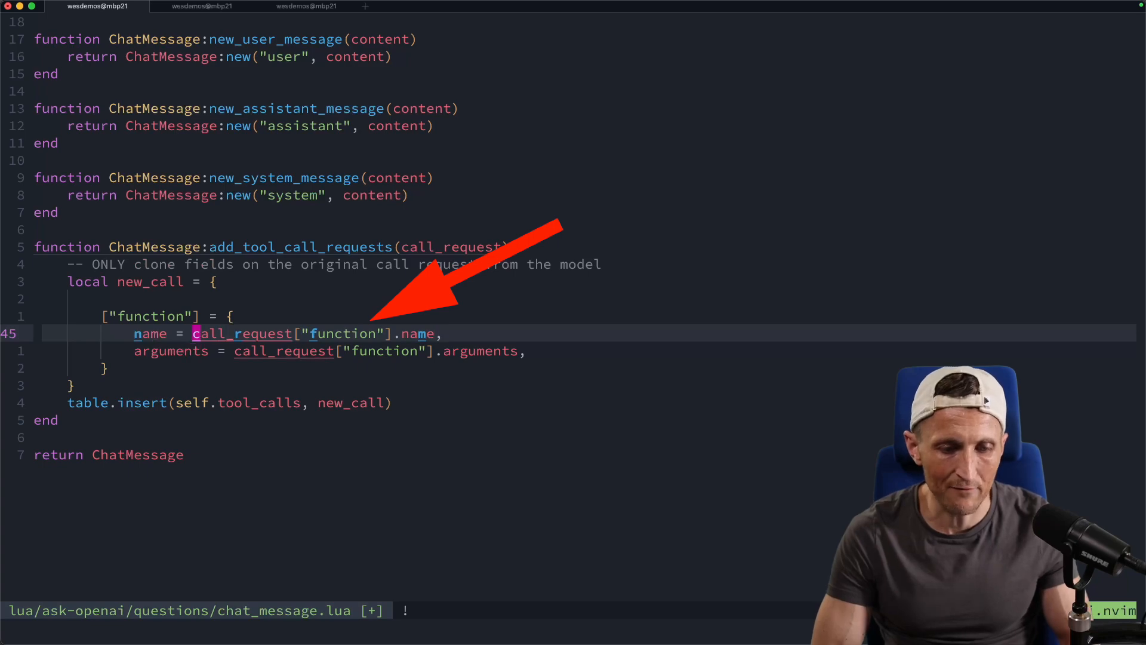
- Enter insert mode on the name = call_request["function"].name line to fire a llama.vim completion request
key("i")
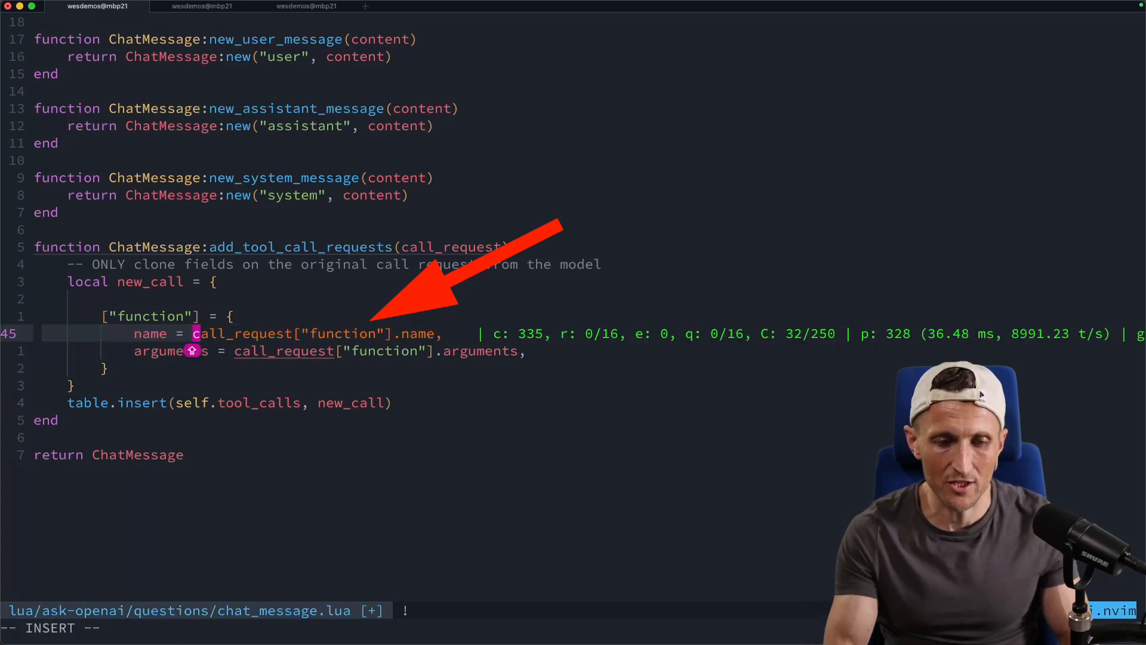
left_click(306, 6)
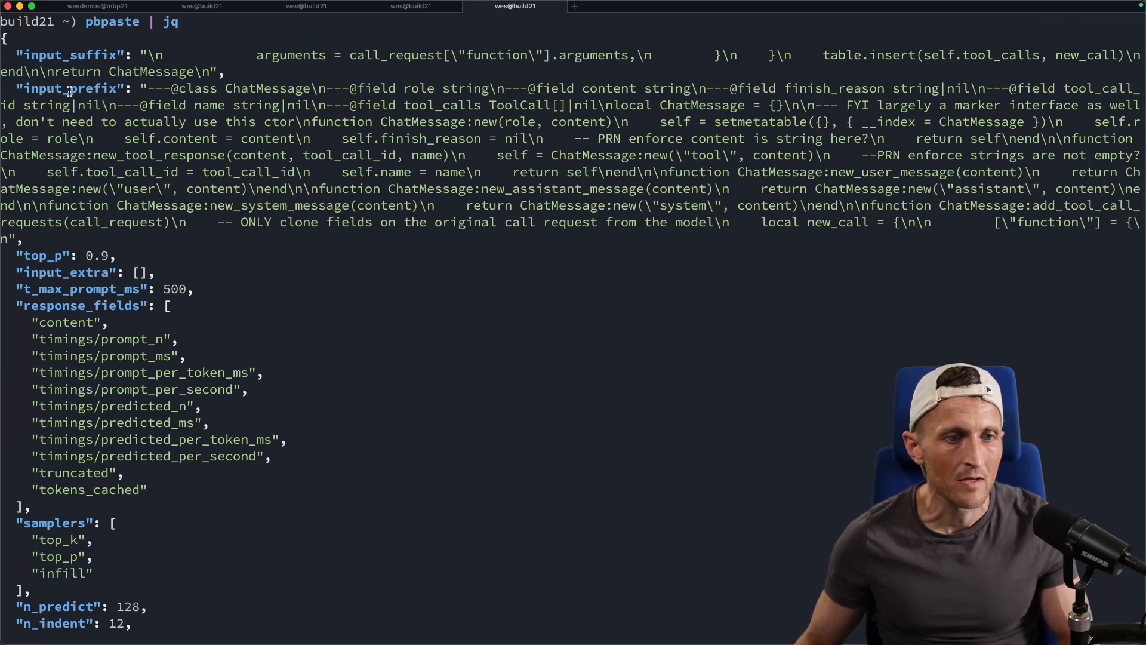
double_click(72, 87)
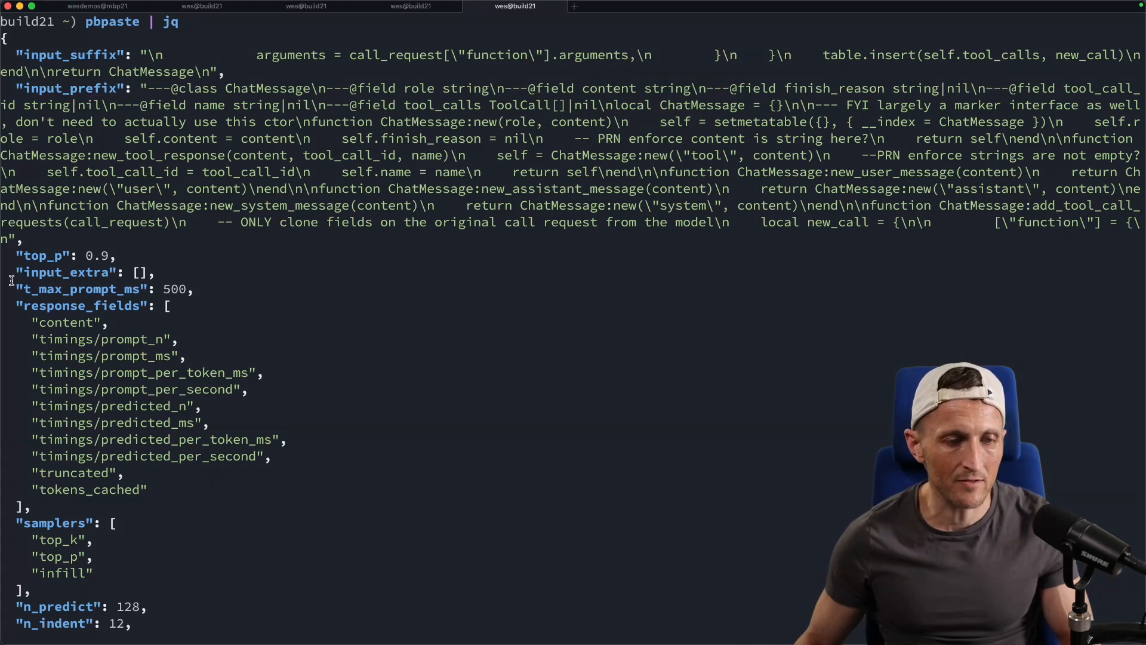
double_click(68, 272)
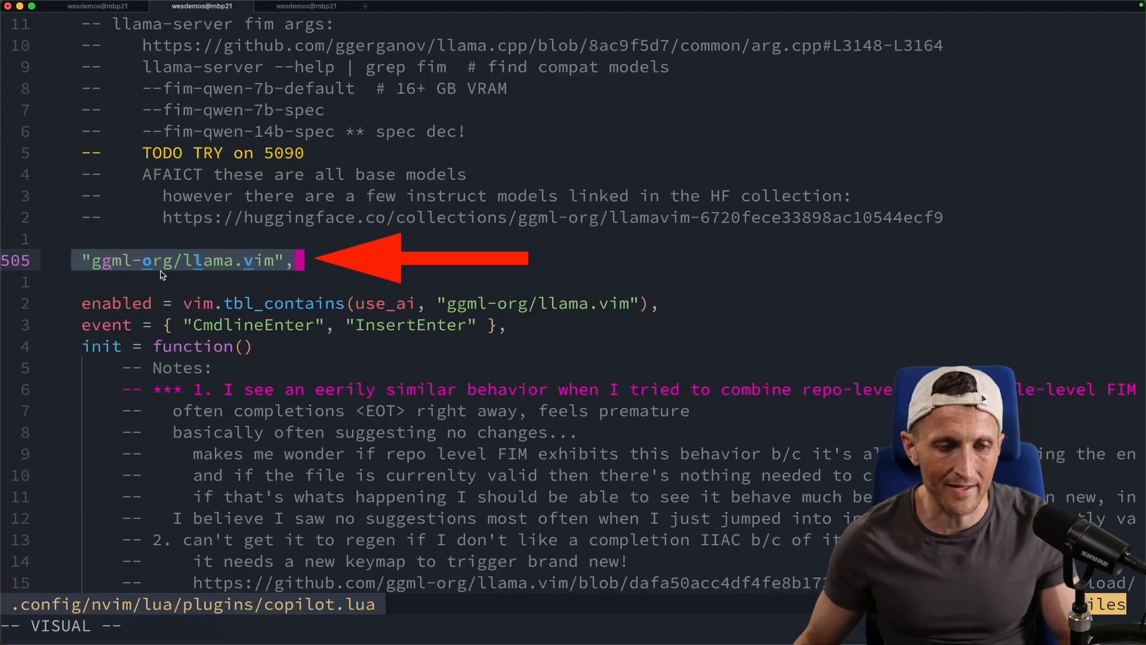
mouse_move(245, 274)
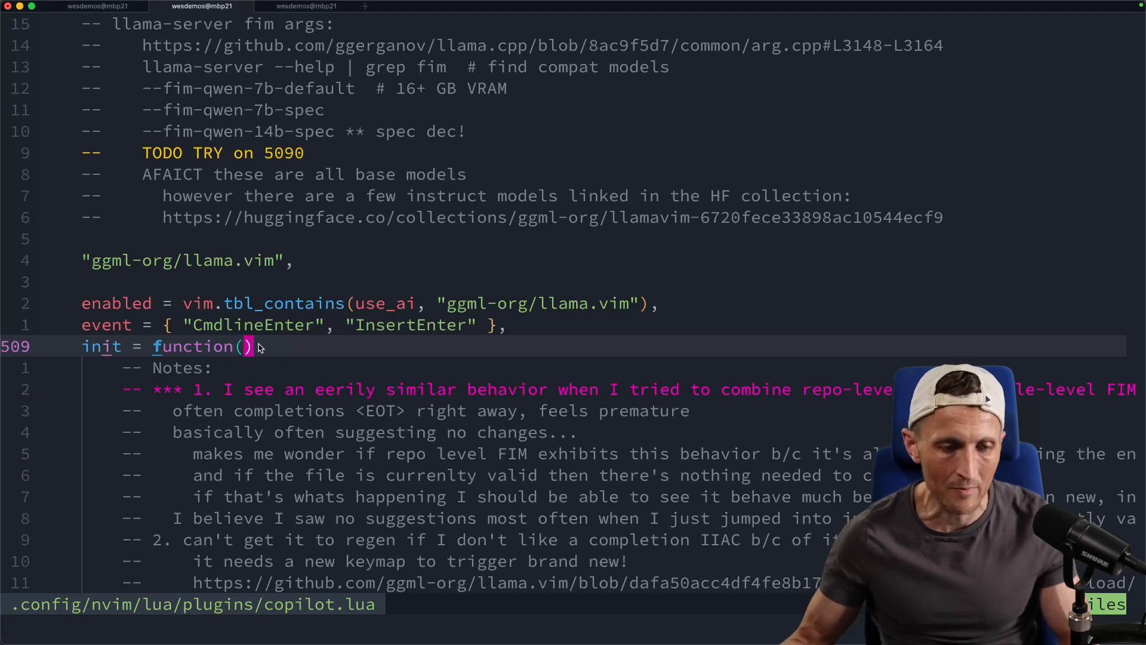
- Scroll copilot.lua down to the "ggml-org/llama.vim" plugin spec and its init function
scroll("down", 3)
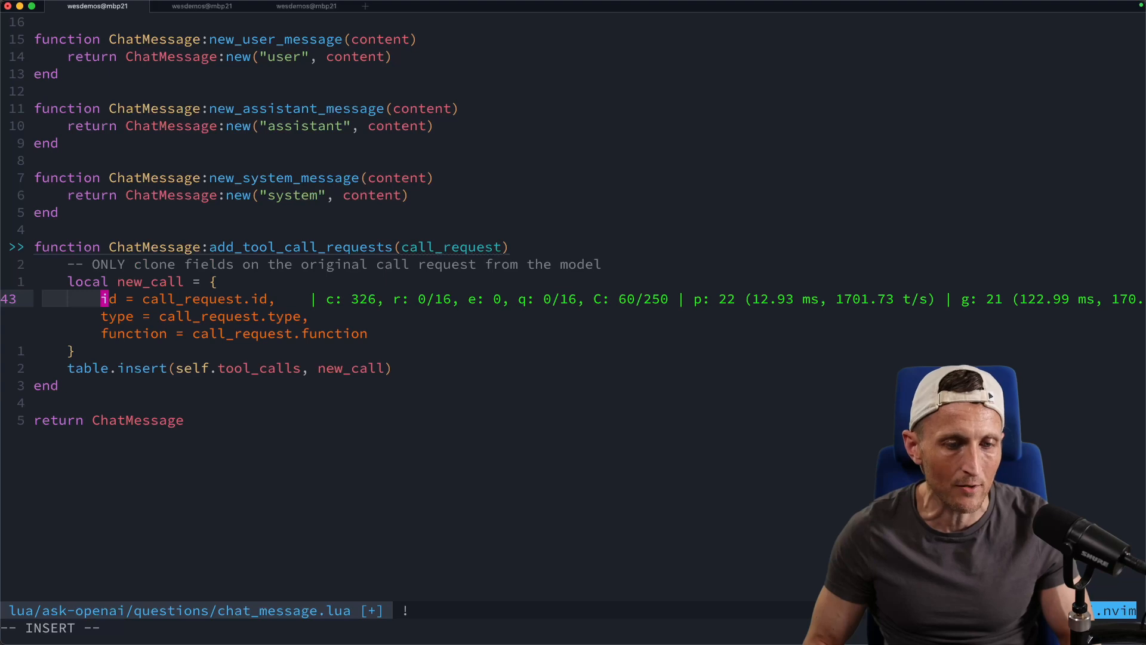
- Fill new_call with function_call = call_request.function_call and let llama.vim suggest type = call_request.type on a new line
type("function_call = call_request.function_call")
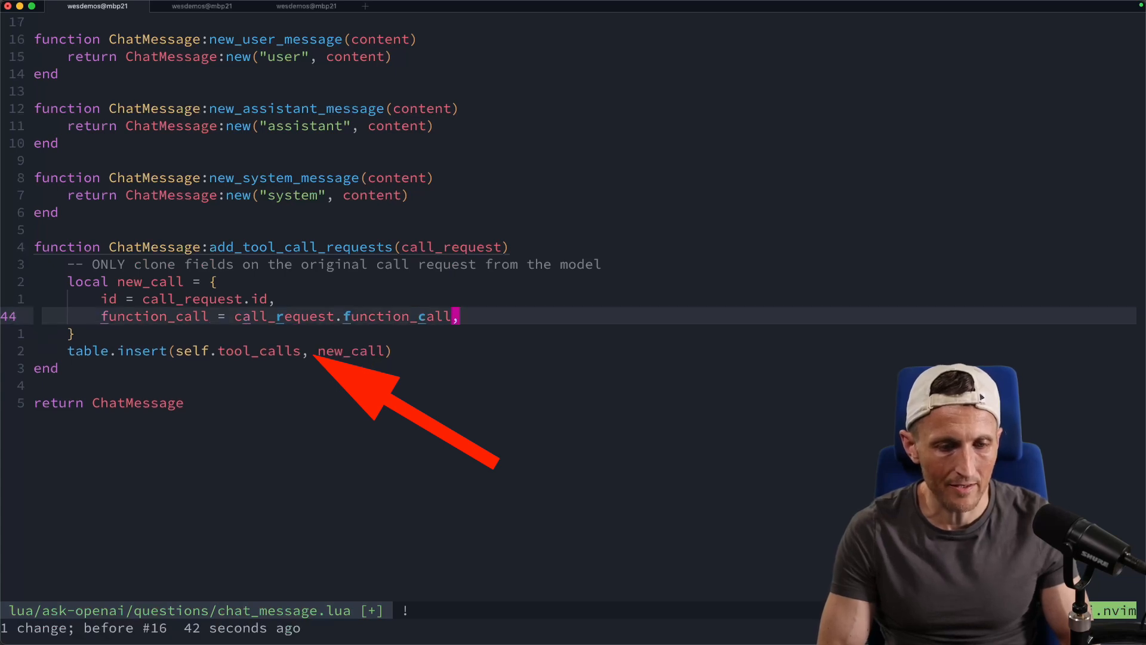
type("type = call_request.type")
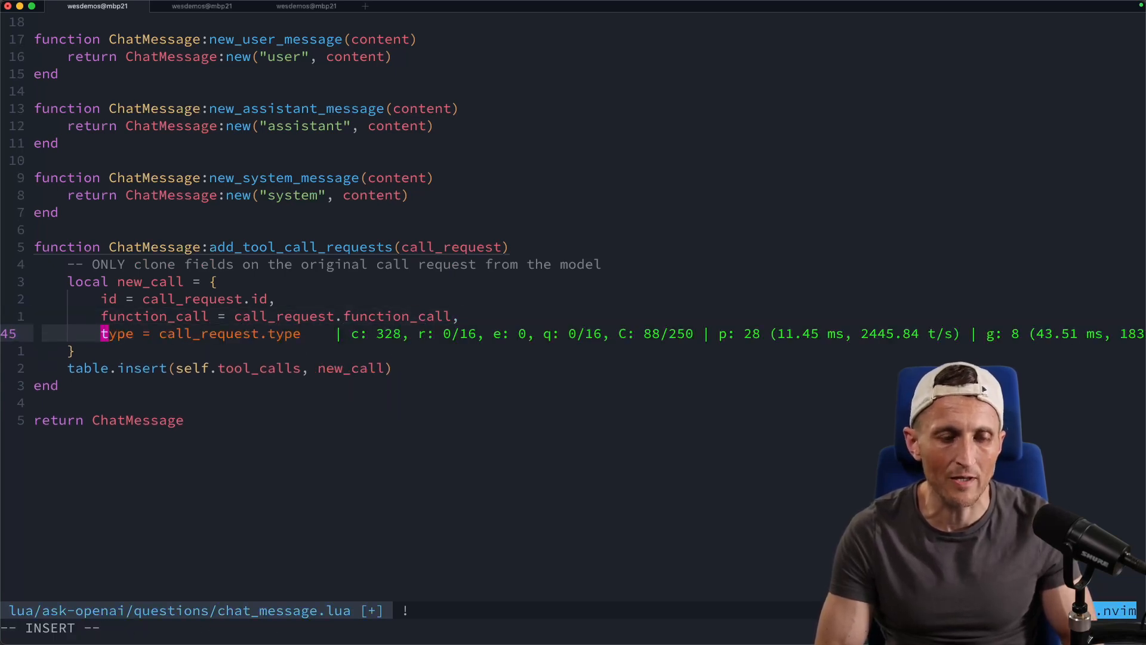
key("ctrl+u")
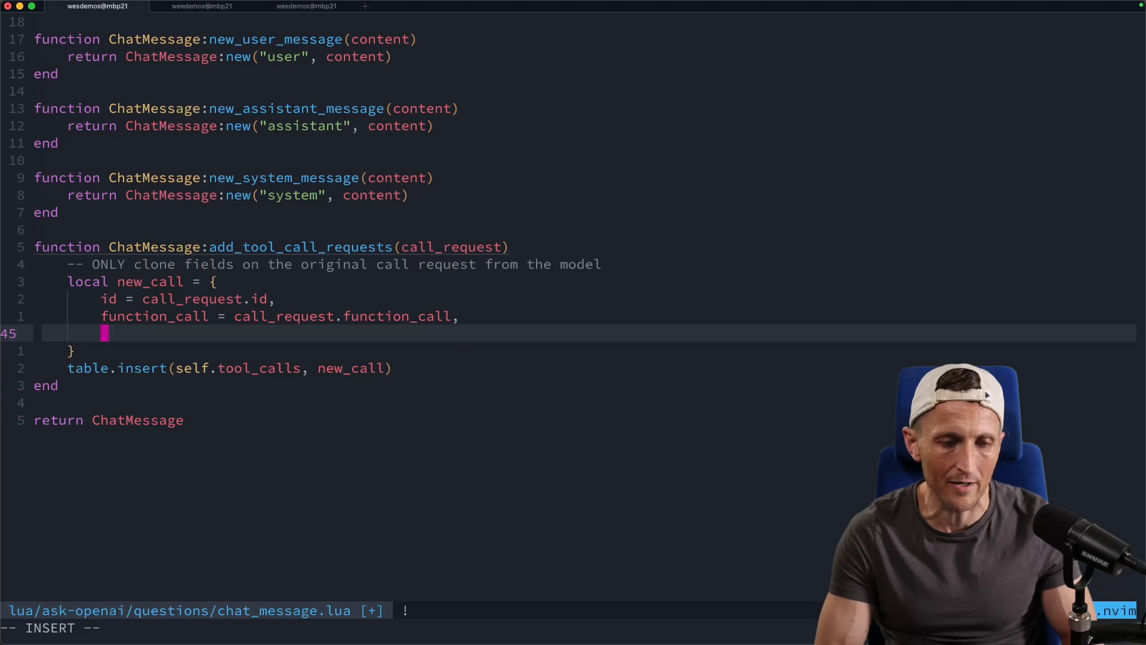
type("type = call_request.type")
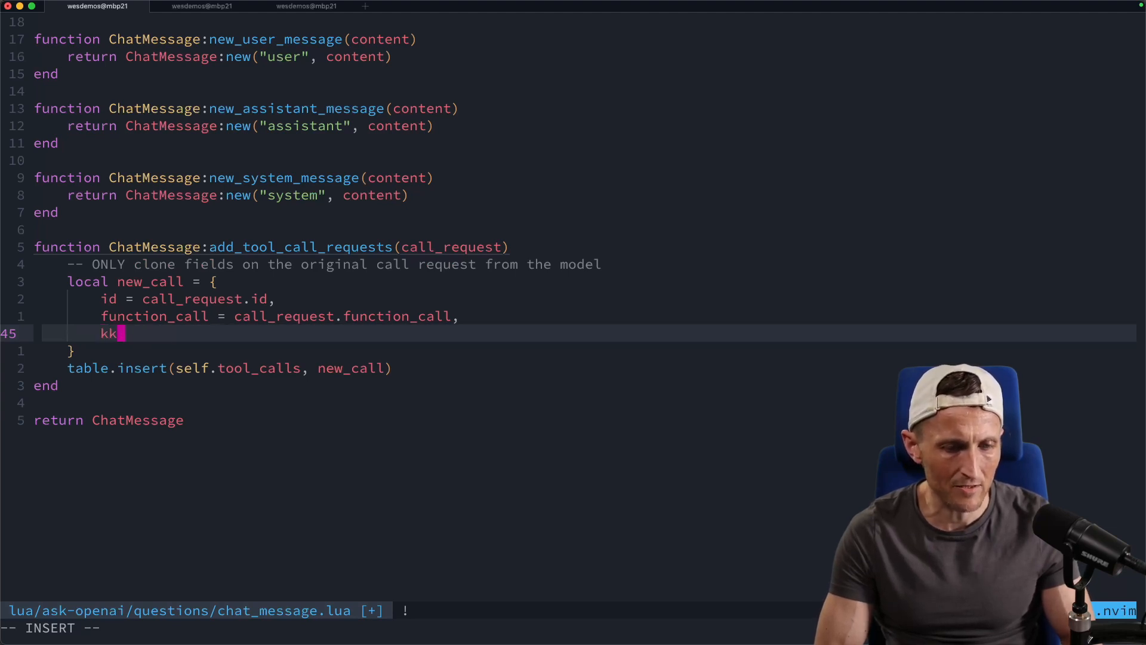
type("type = call_request.type")
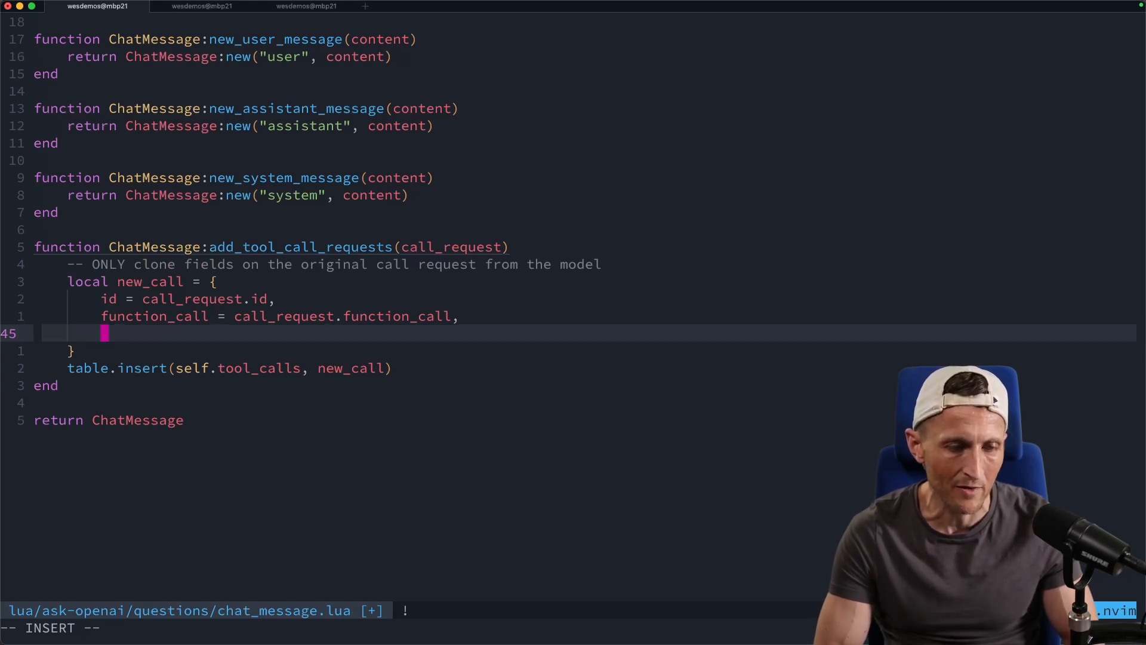
type("type = call_request.type")
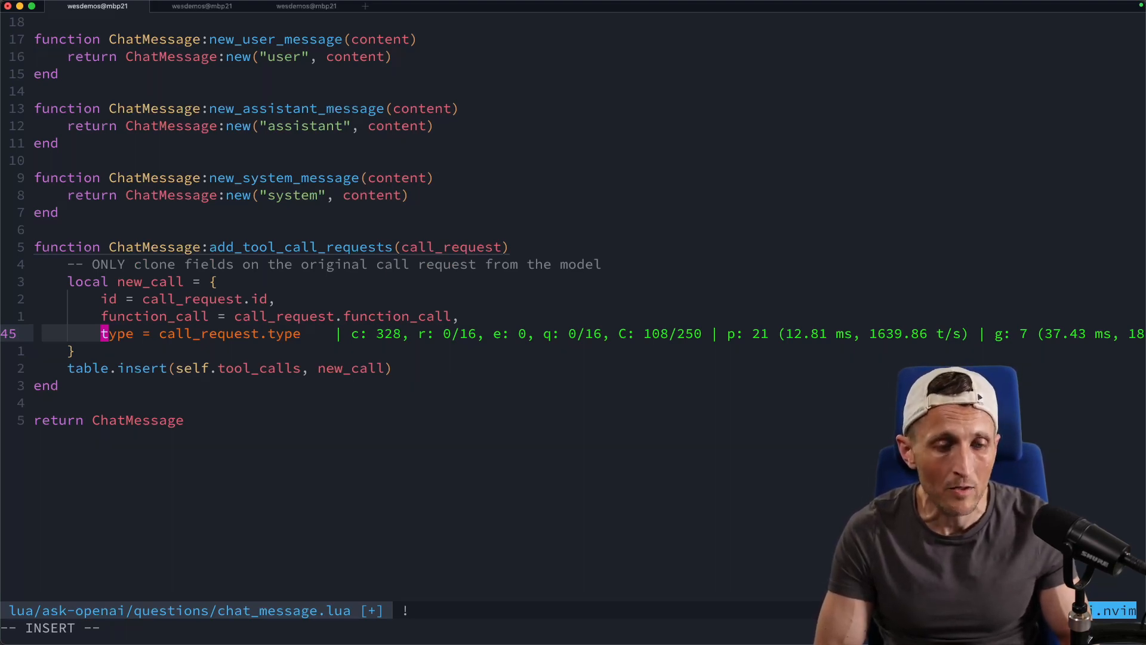
- Run llama-server in the third terminal session and watch it load the model layers onto Metal
left_click(203, 6)
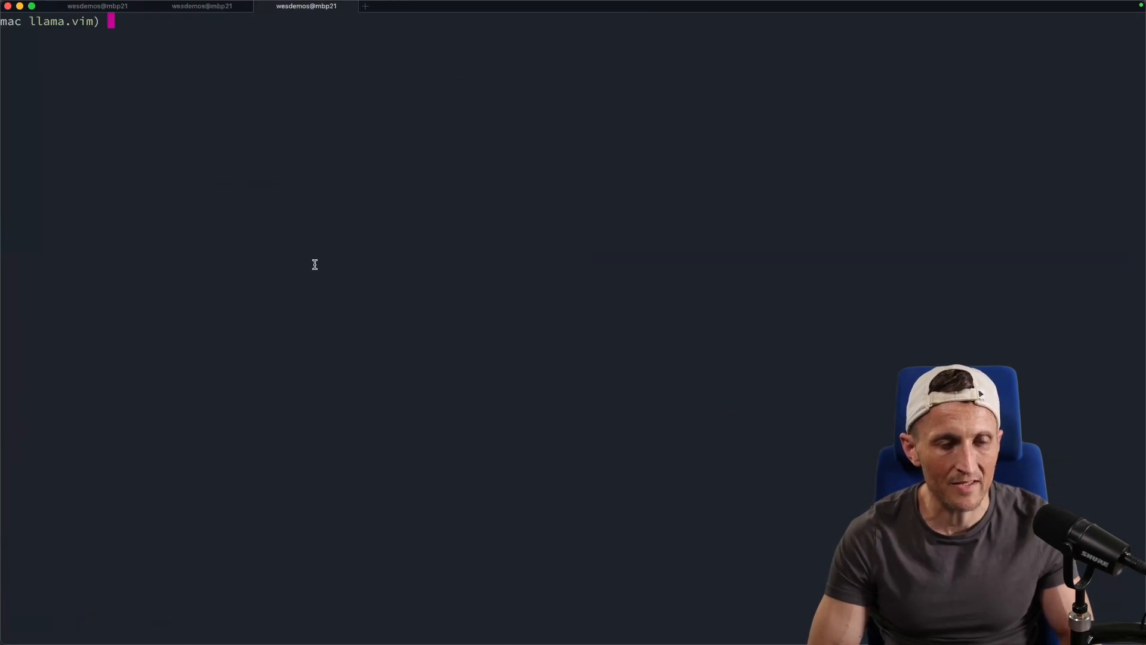
type("l")
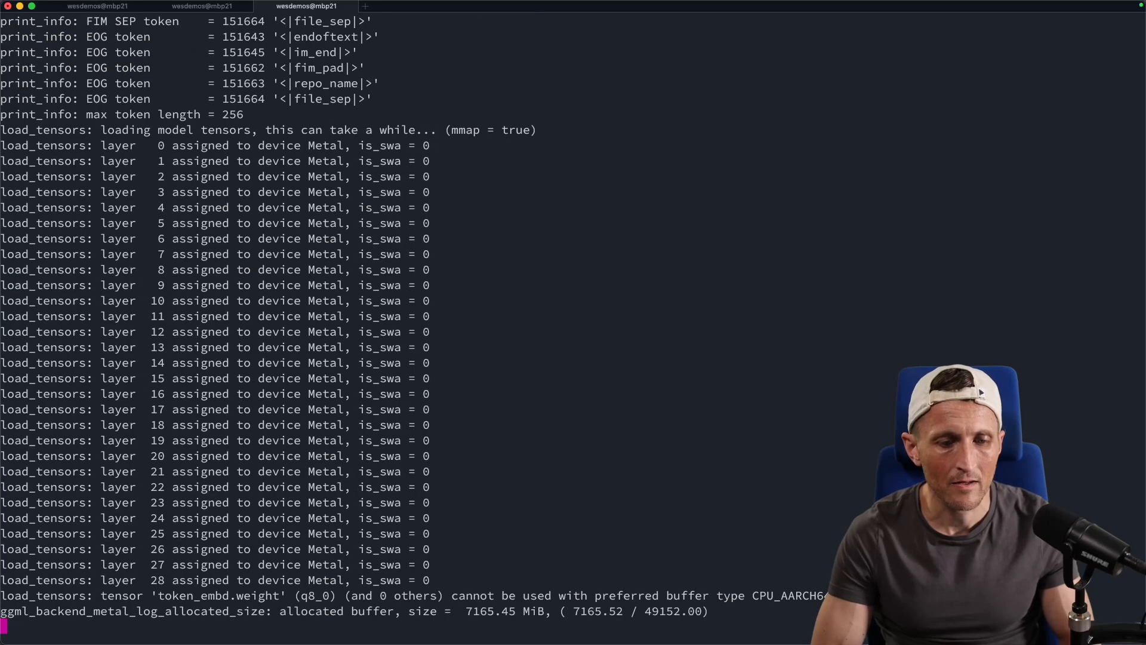
scroll("down", 3)
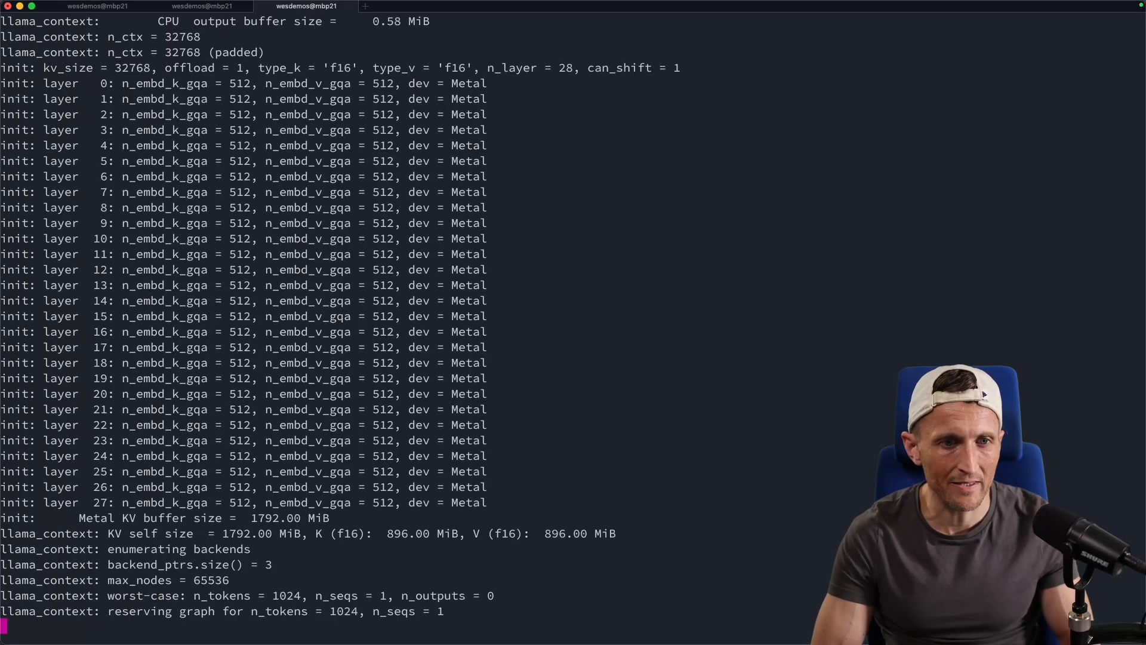
- Refill new_call with id = call_request.id and add the comment '-- PRN enforce content is string' using server suggestions
left_click(97, 6)
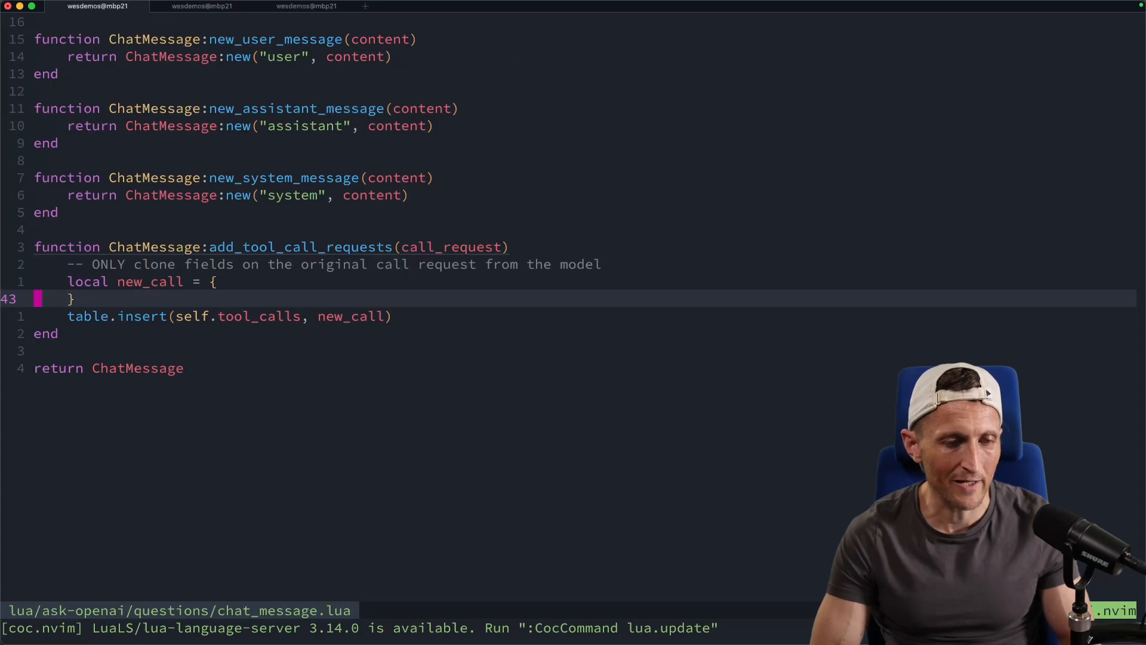
type("id = call_request.id,")
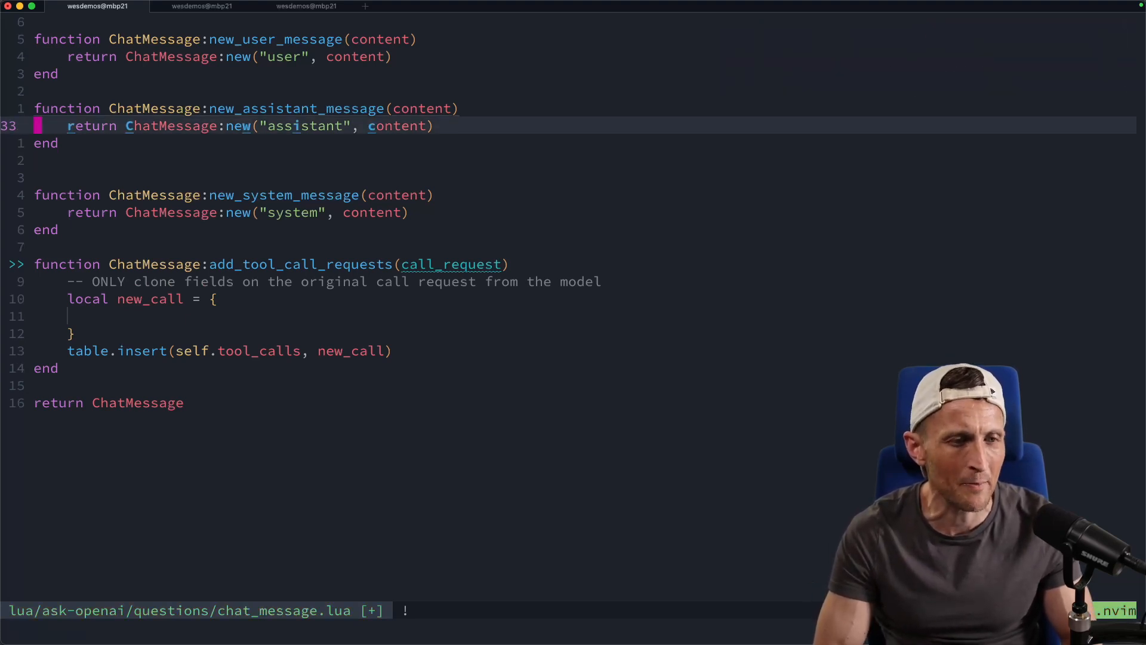
type("-- PRN enforce content is string")
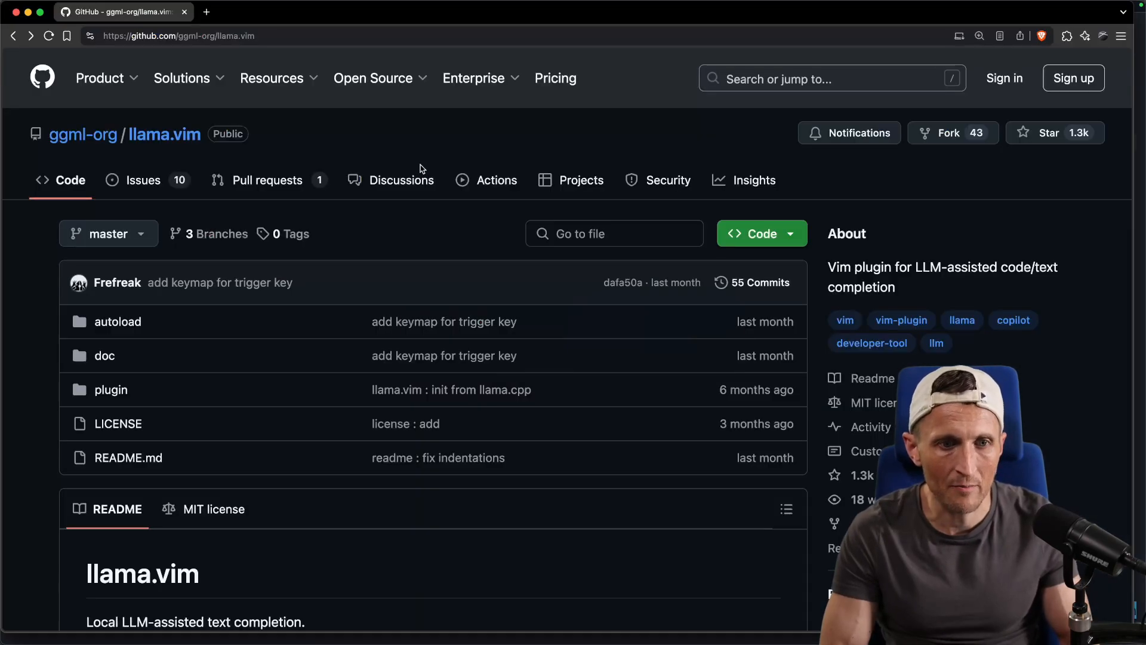
- Visit the llama.vscode repo, return to llama.vim, then show the ggml-org organisation project diagram
left_click(348, 12)
type("https://github.com/ggml-org/llama.vscode")
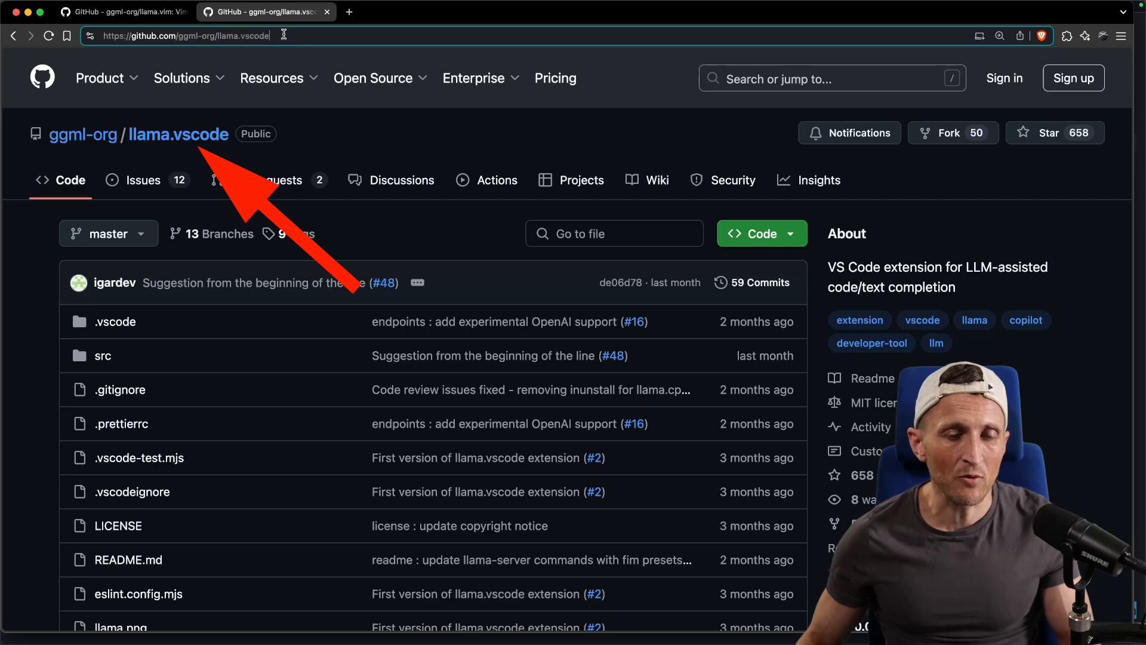
left_click(121, 12)
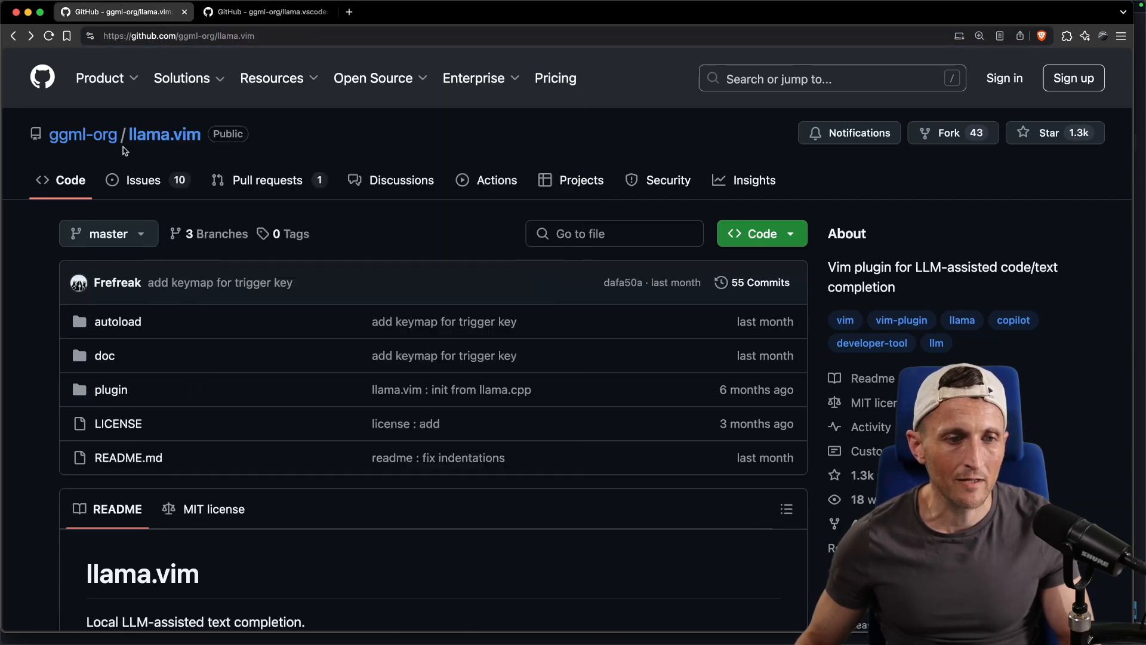
left_click(82, 134)
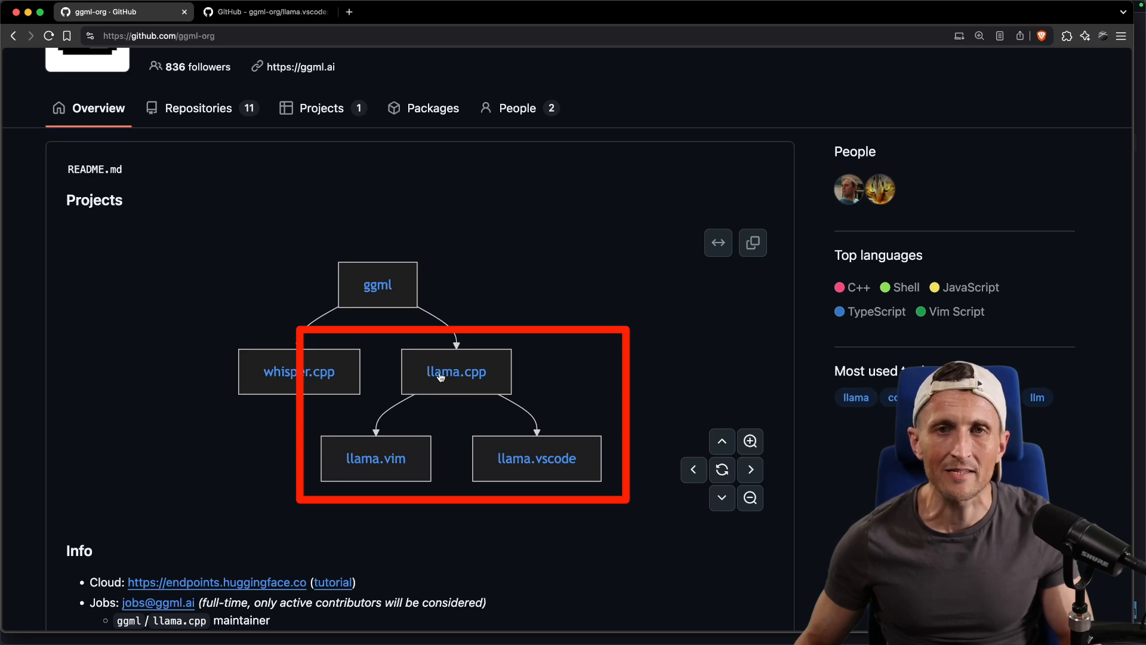
mouse_move(536, 459)
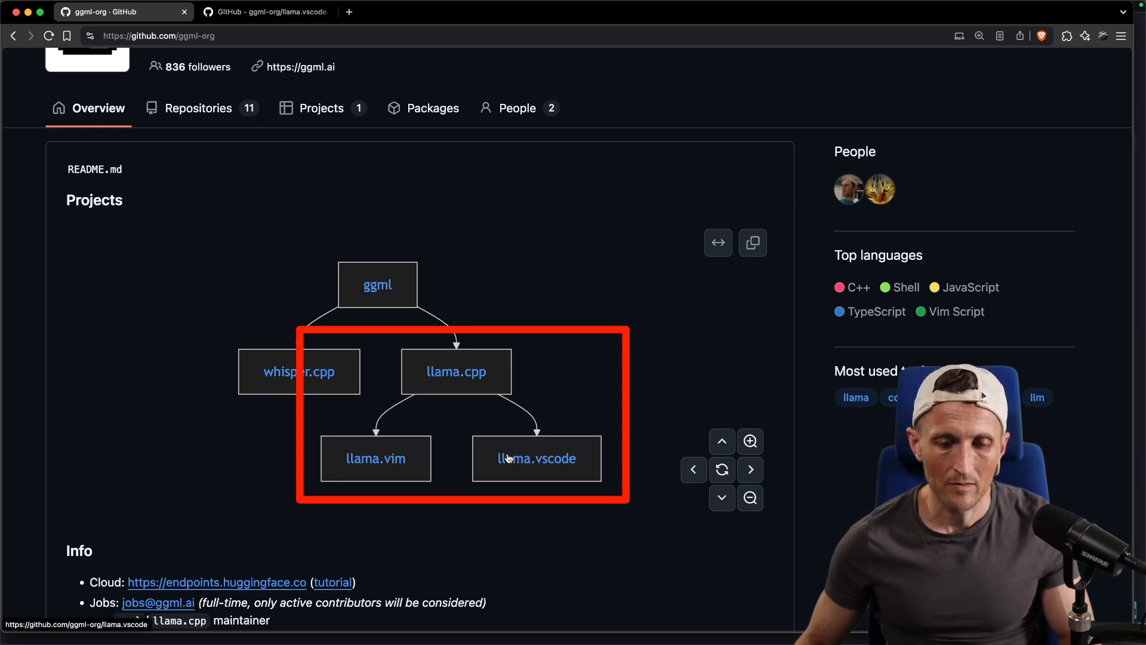